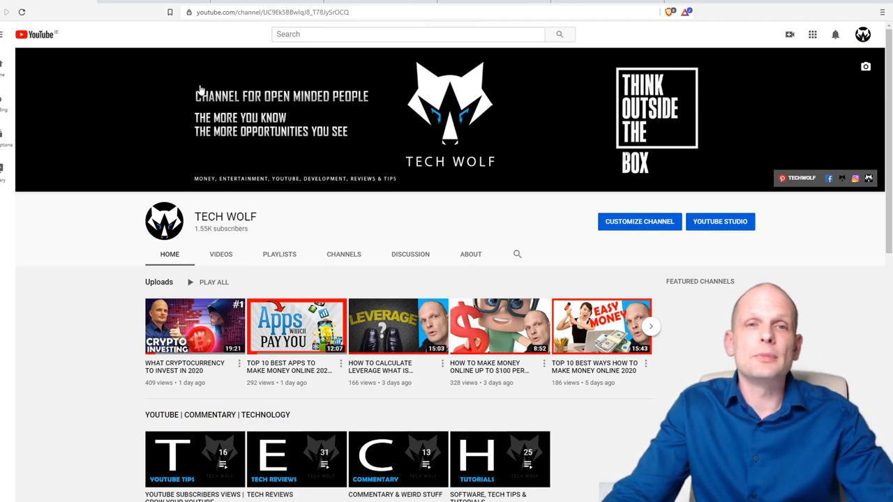
# Step: Search Quora for "free it ebooks" in place of the earlier query
pyautogui.scroll(-3)
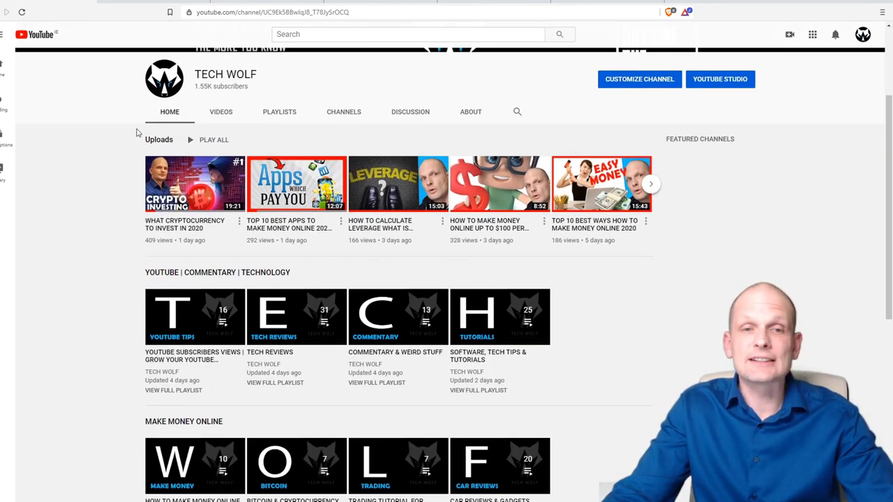
pyautogui.scroll(-3)
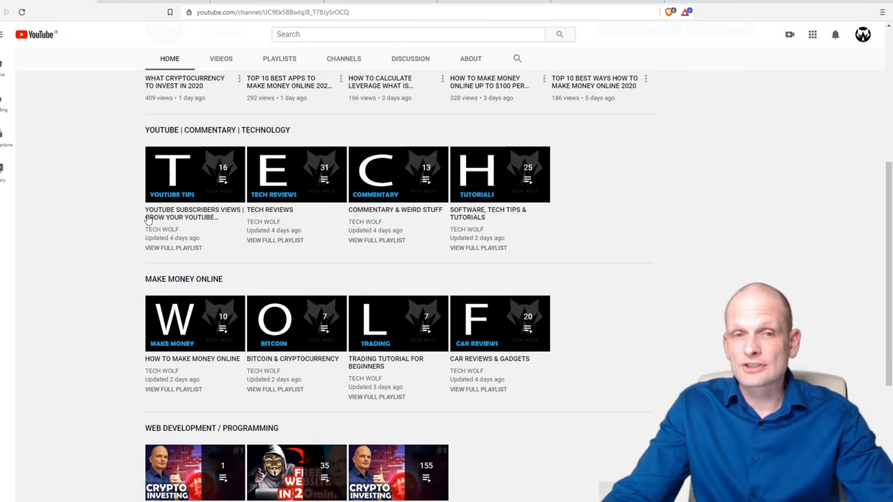
pyautogui.moveTo(195, 174)
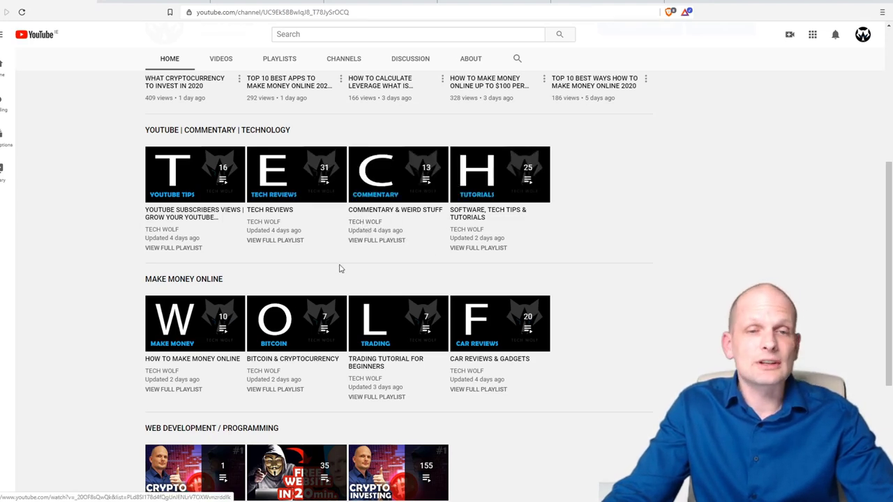
pyautogui.scroll(-3)
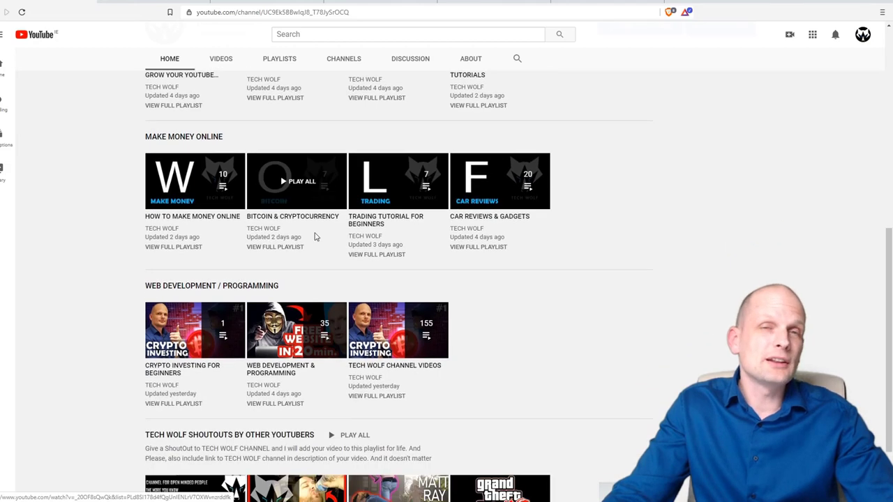
pyautogui.scroll(3)
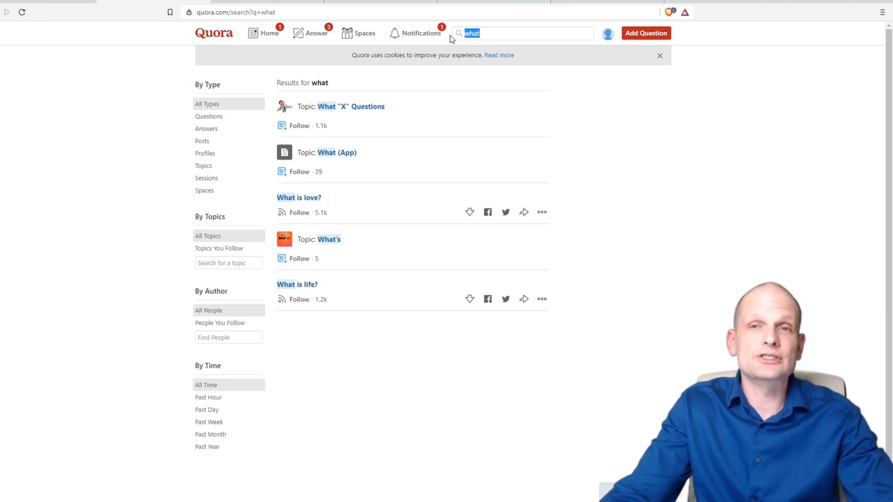
pyautogui.click(523, 34)
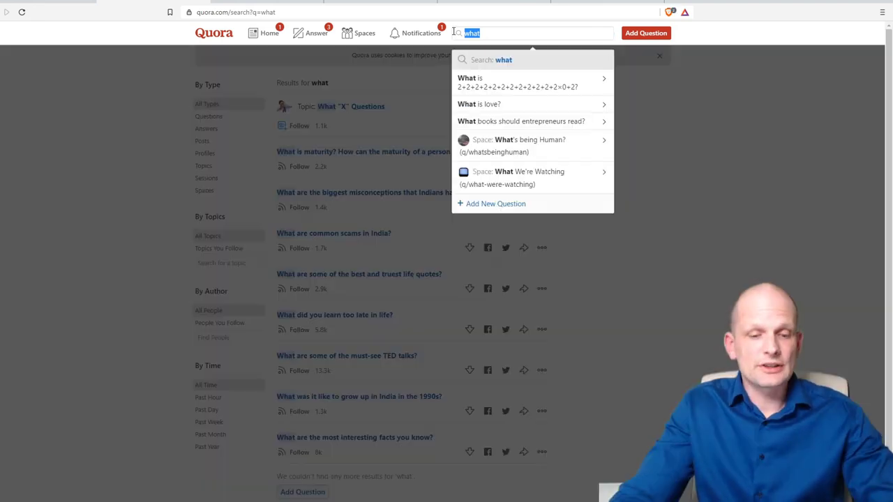
pyautogui.write('free it ebooks')
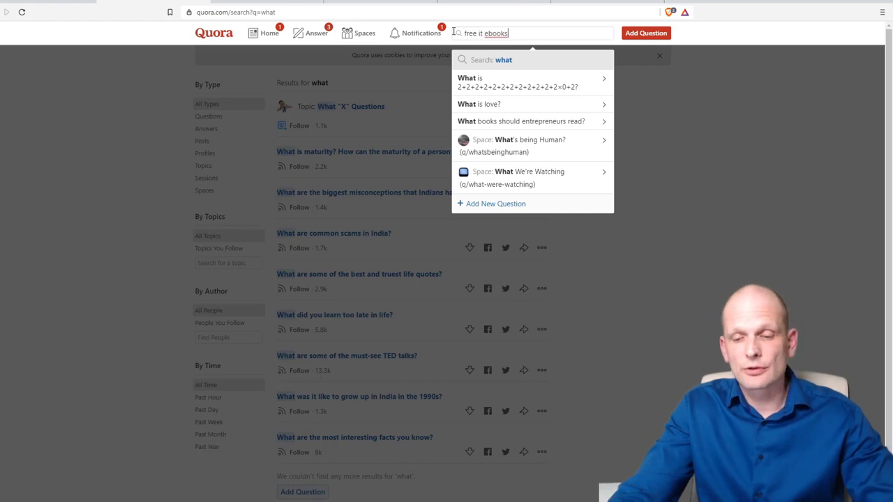
pyautogui.press('Return')
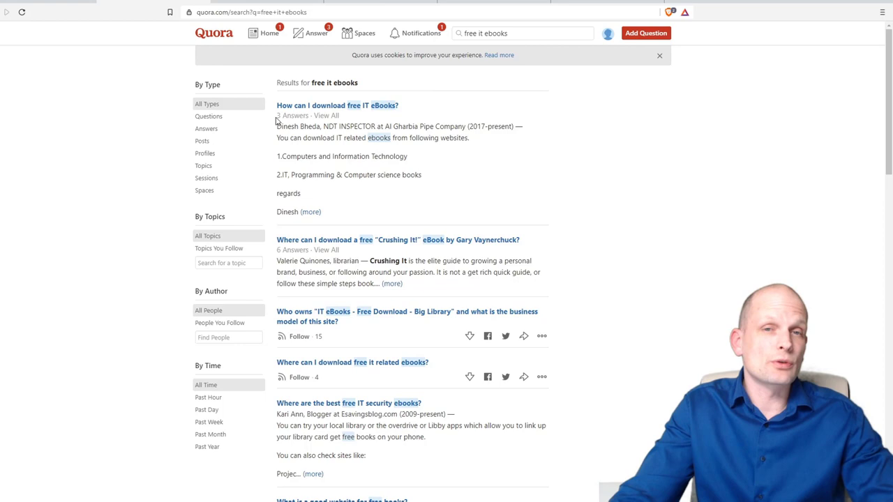
pyautogui.moveTo(382, 115)
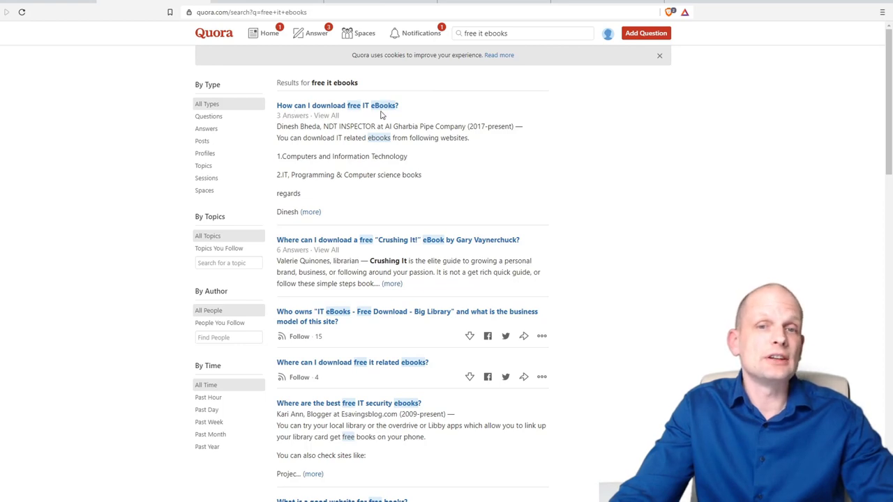
pyautogui.scroll(-3)
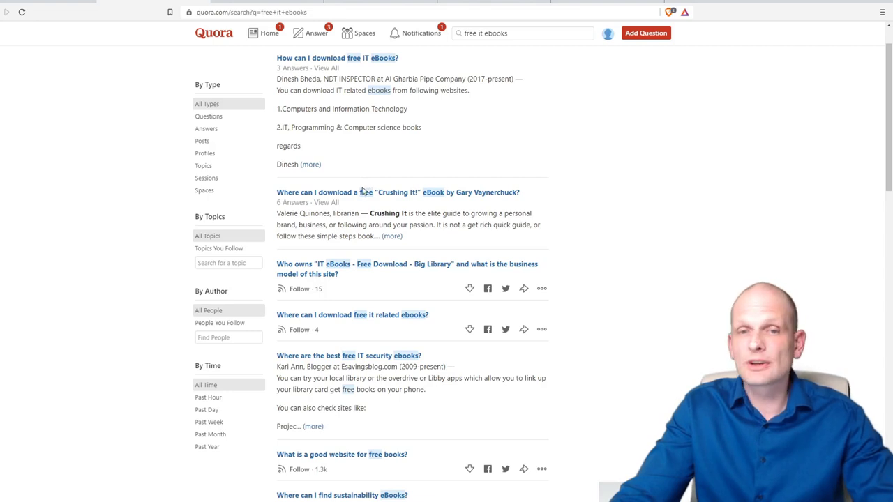
pyautogui.scroll(-3)
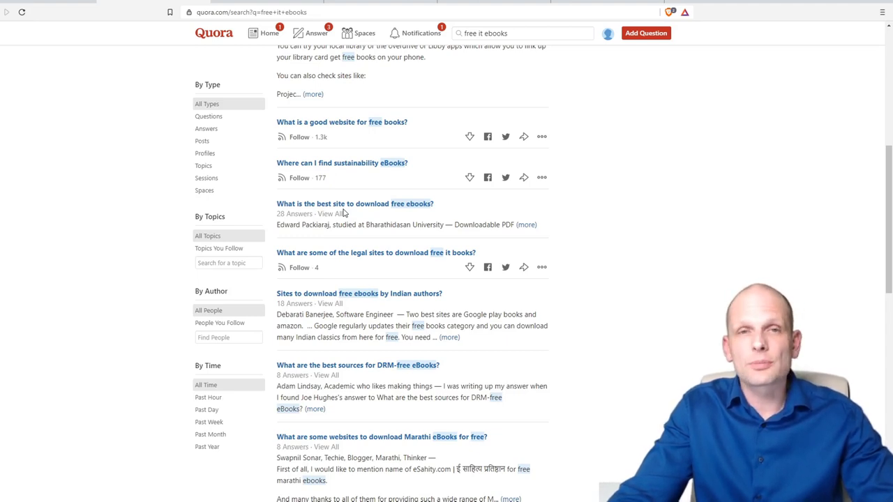
pyautogui.moveTo(318, 157)
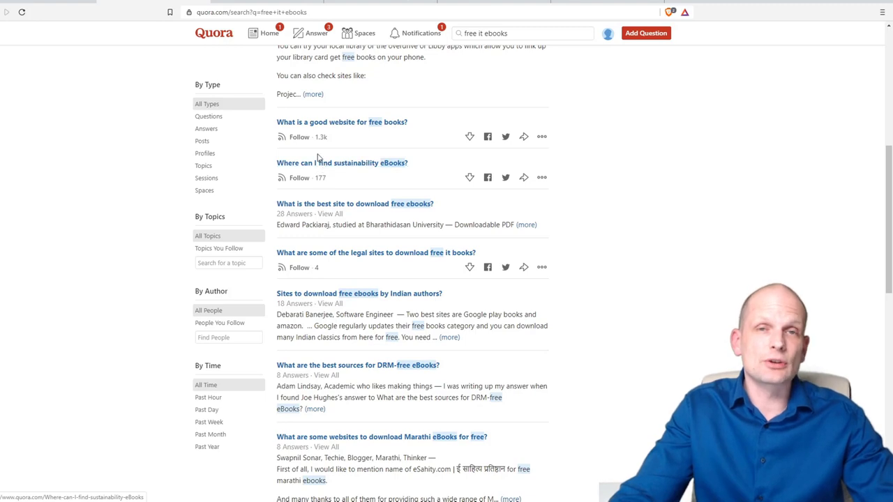
pyautogui.moveTo(276, 67)
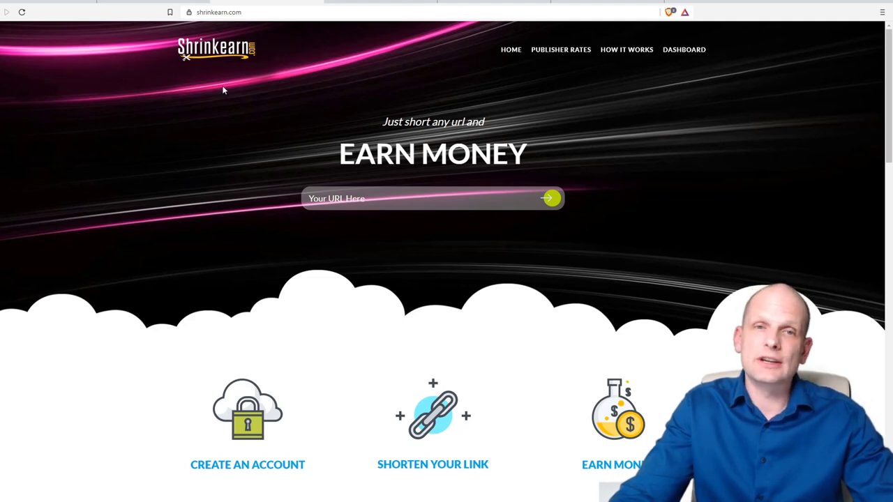
pyautogui.scroll(-3)
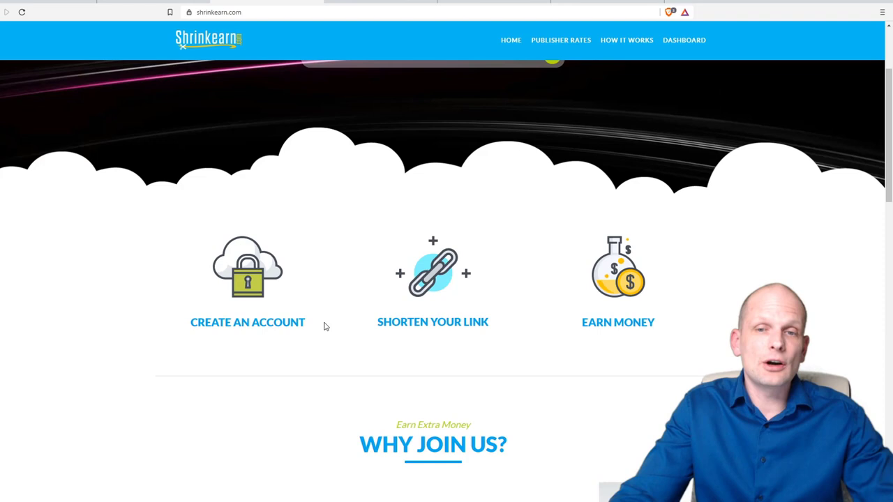
pyautogui.scroll(-3)
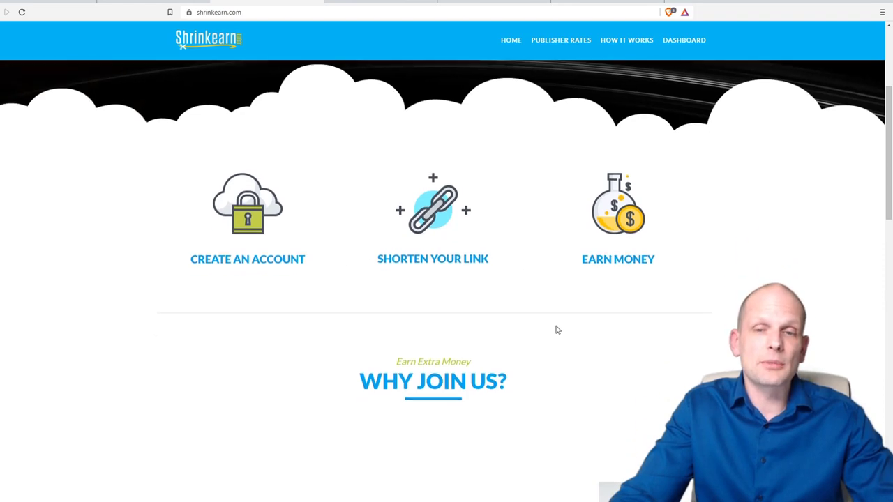
pyautogui.scroll(-3)
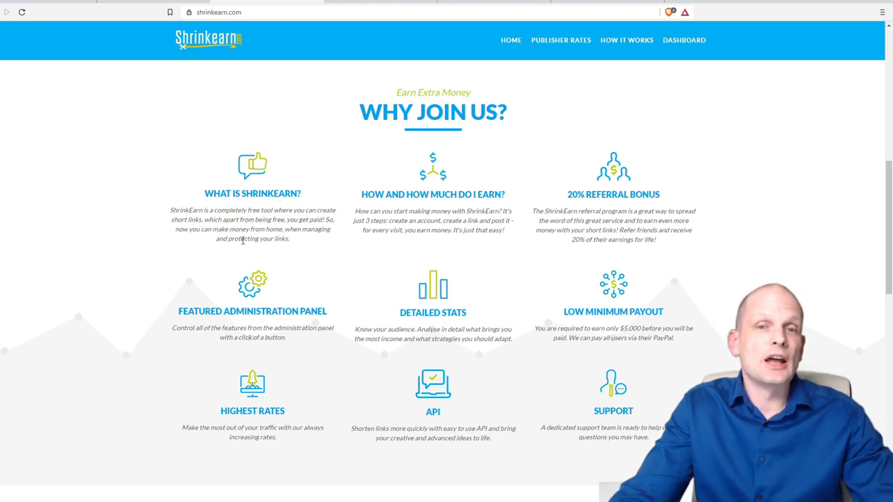
pyautogui.scroll(-3)
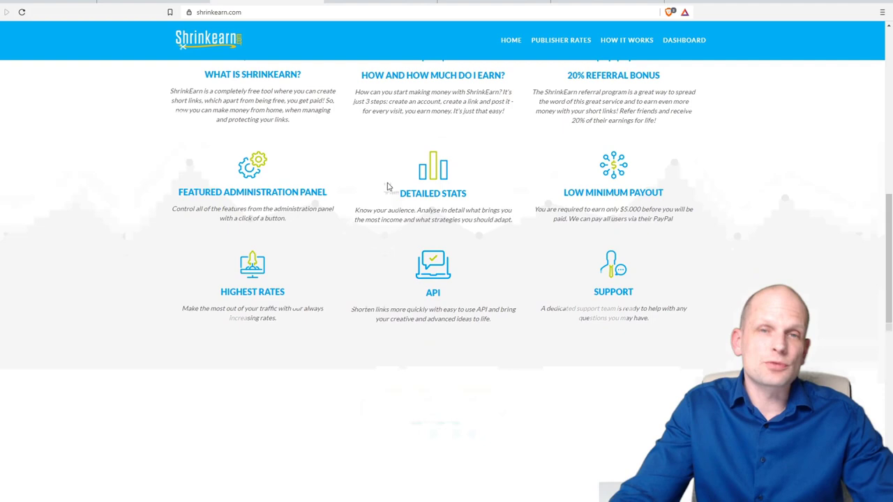
pyautogui.scroll(-3)
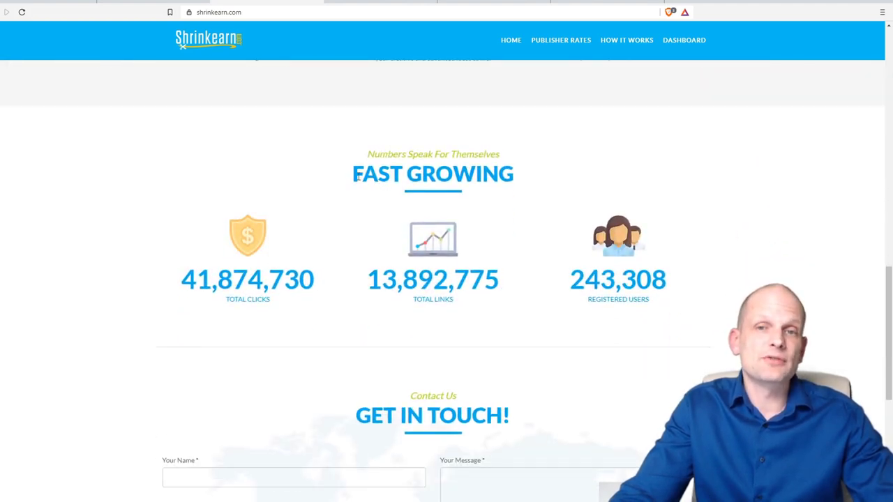
pyautogui.doubleClick(249, 298)
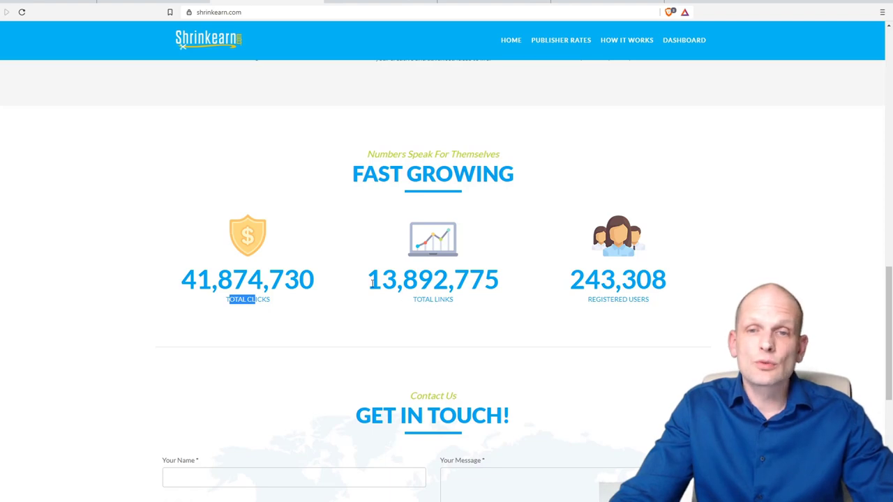
pyautogui.doubleClick(432, 279)
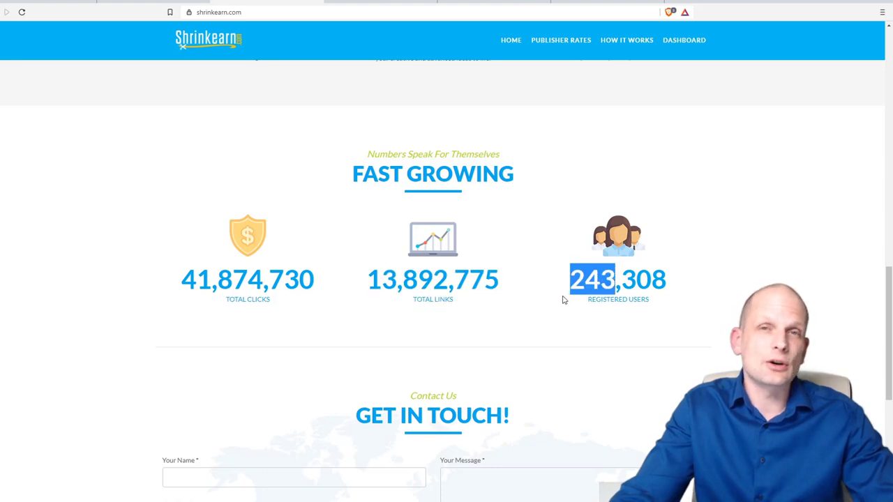
pyautogui.scroll(-3)
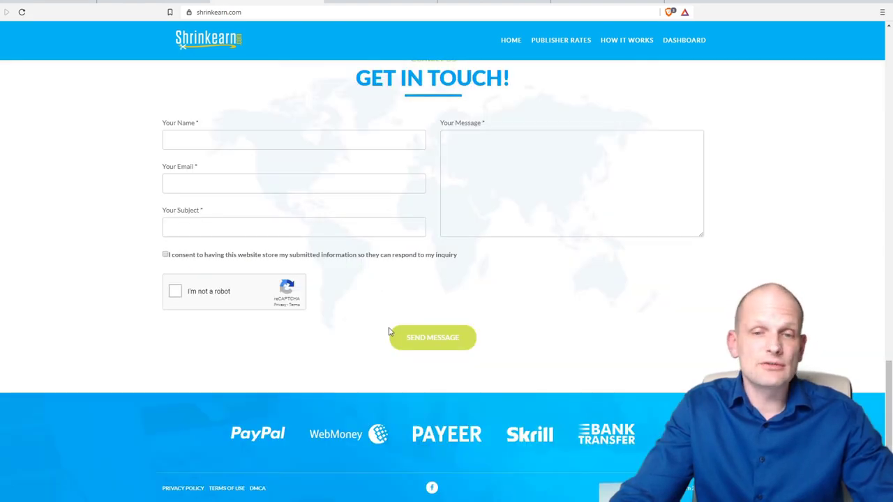
pyautogui.moveTo(360, 324)
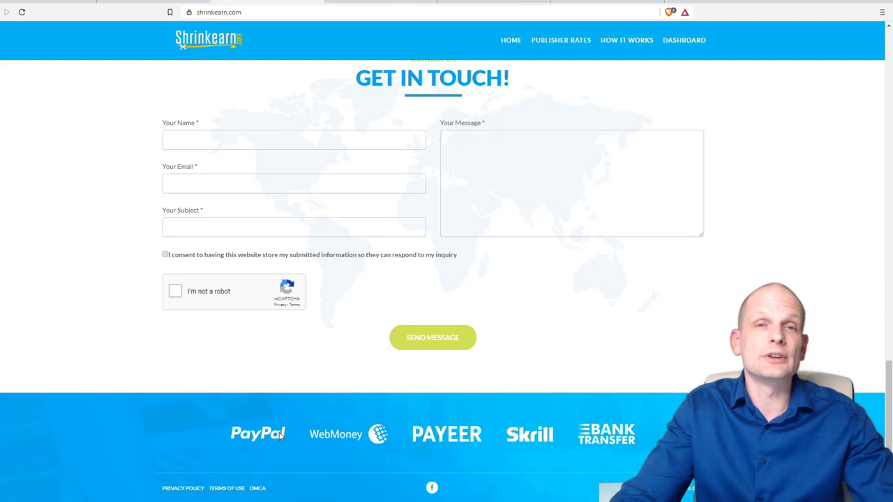
pyautogui.scroll(3)
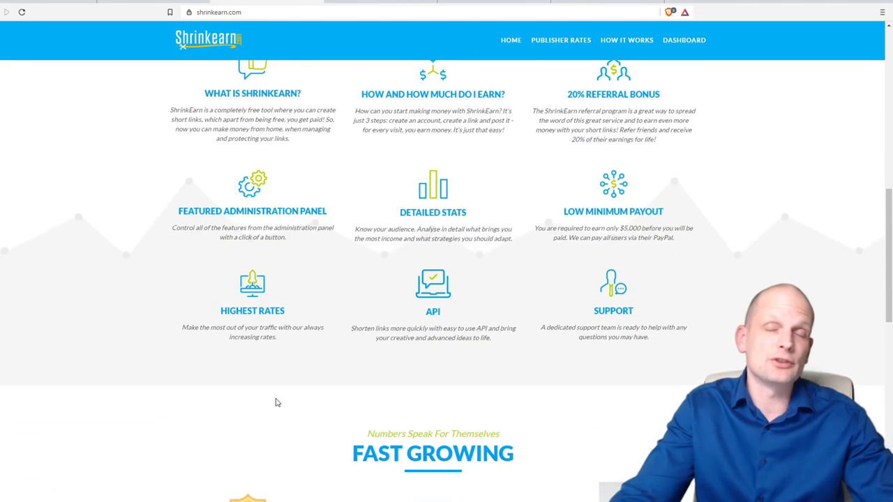
pyautogui.scroll(3)
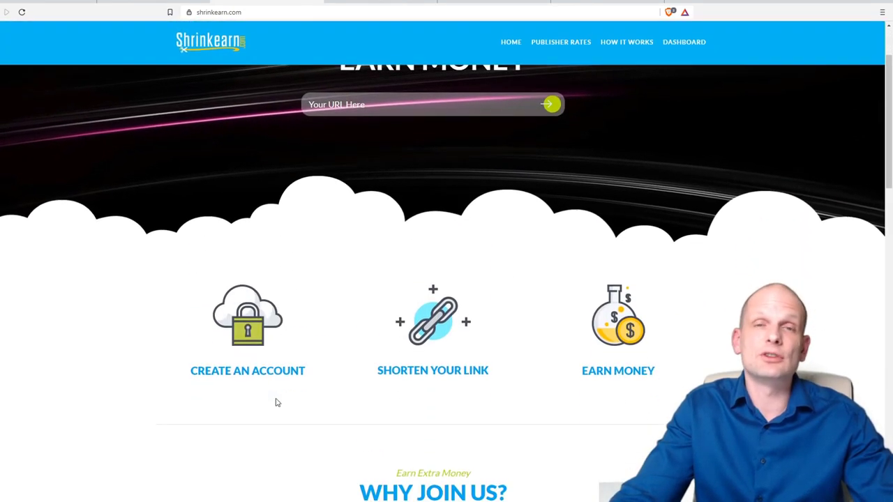
pyautogui.scroll(3)
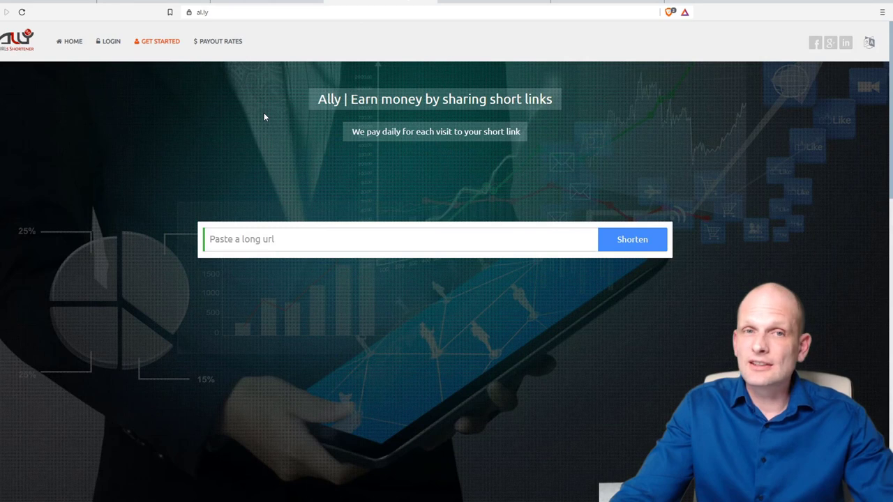
pyautogui.moveTo(117, 97)
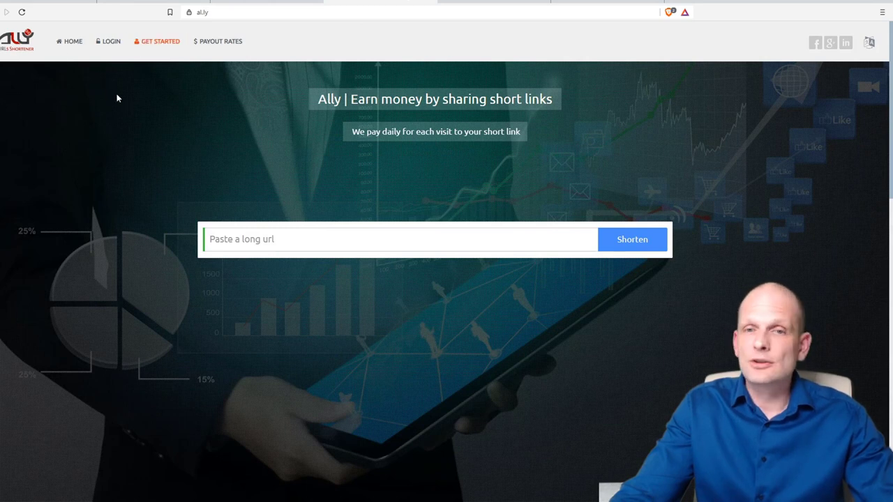
pyautogui.scroll(-3)
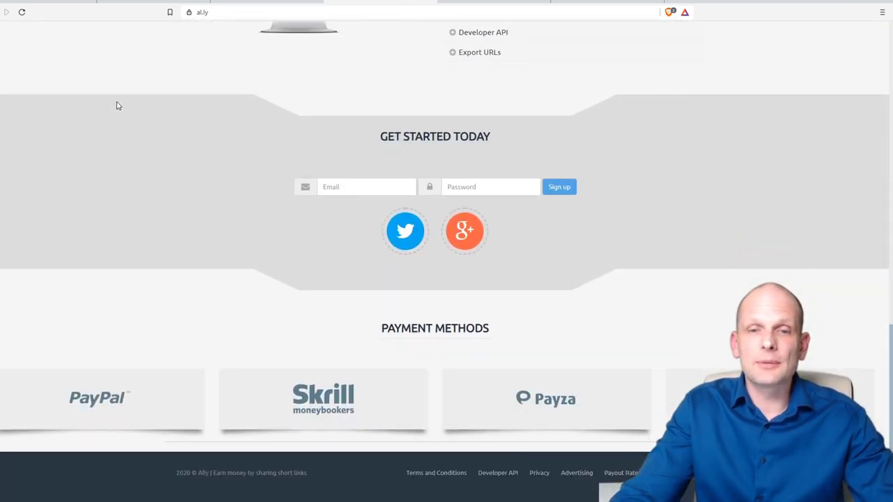
pyautogui.moveTo(51, 408)
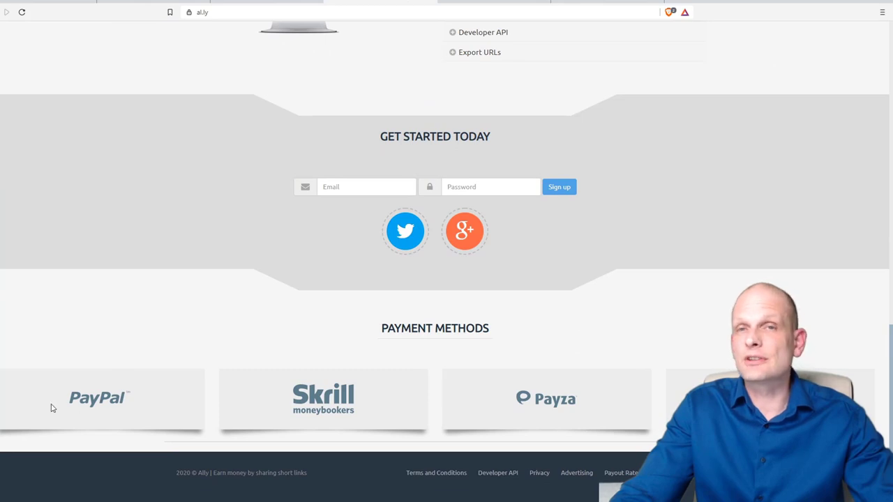
pyautogui.moveTo(188, 343)
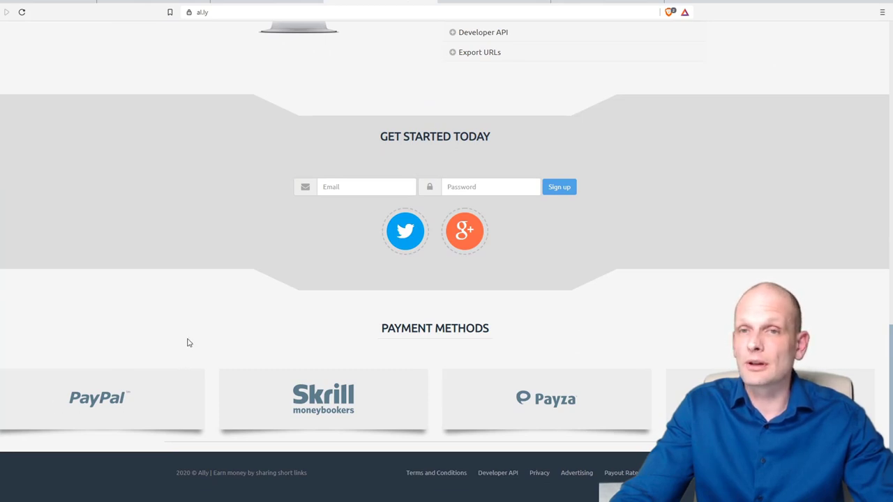
pyautogui.scroll(3)
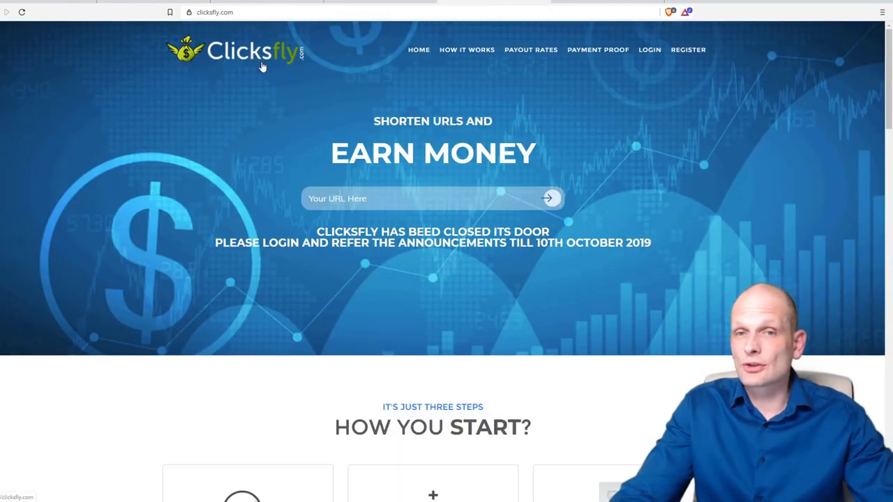
pyautogui.moveTo(263, 101)
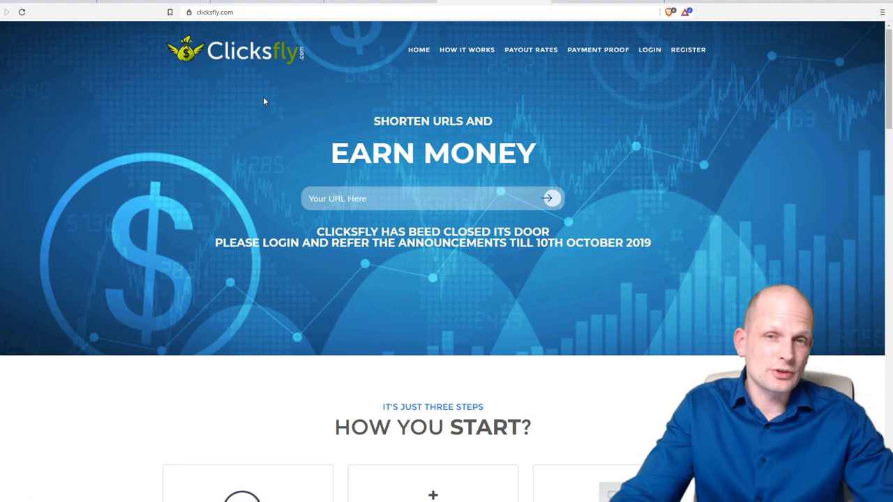
pyautogui.moveTo(357, 110)
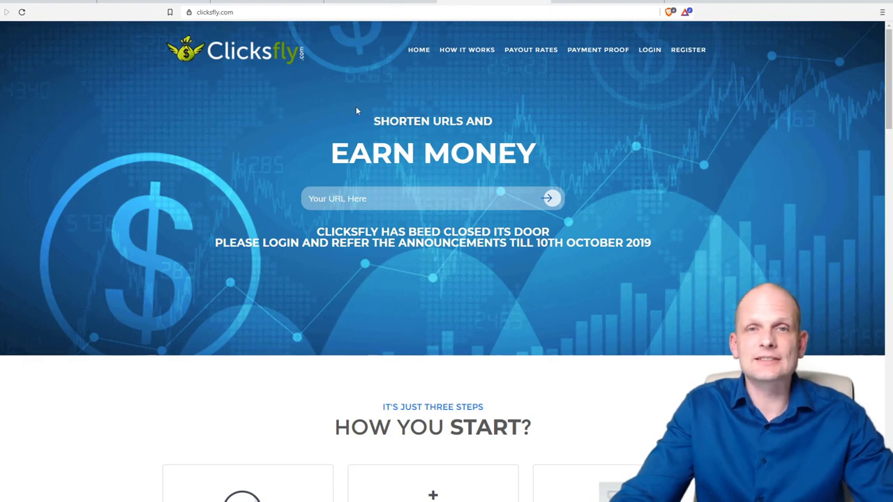
pyautogui.scroll(-3)
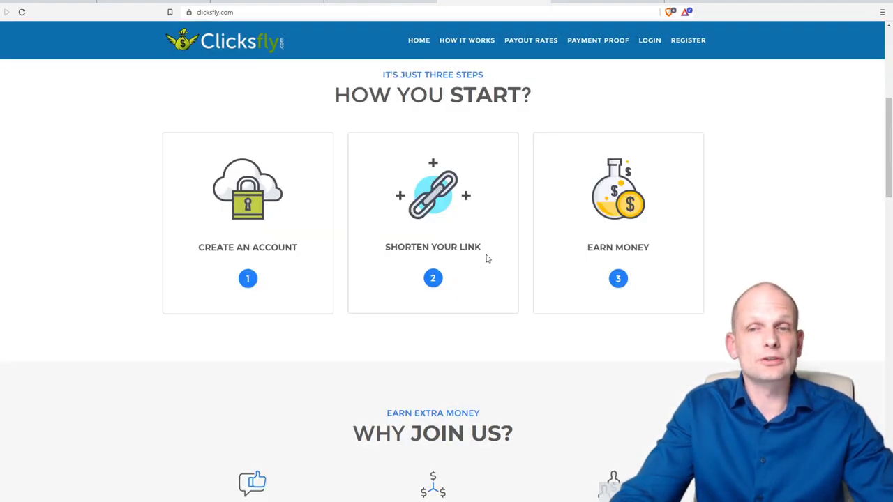
pyautogui.scroll(-3)
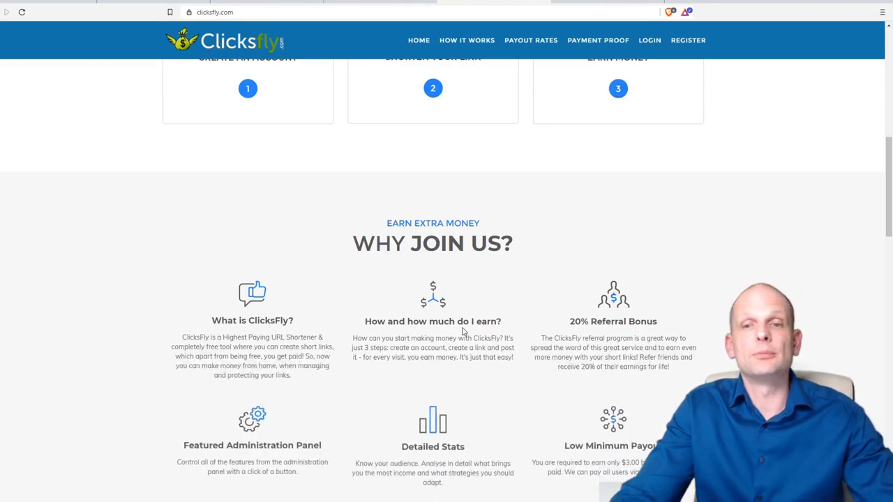
pyautogui.scroll(-3)
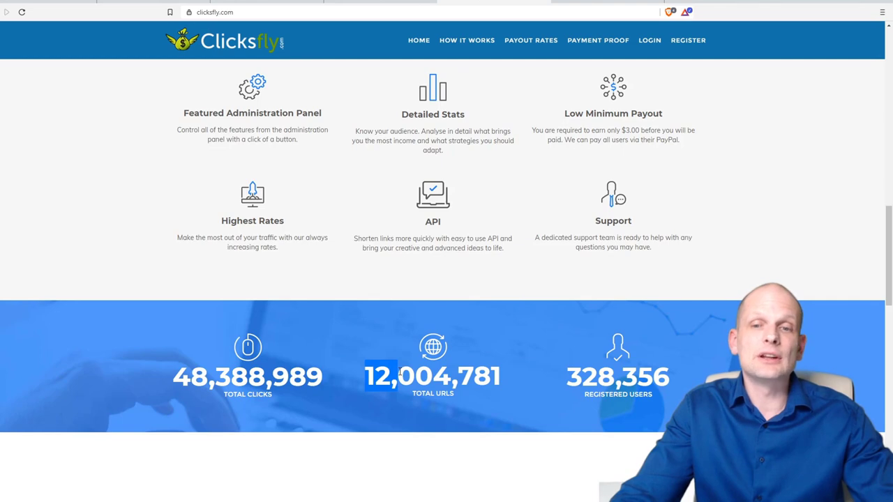
pyautogui.moveTo(564, 380)
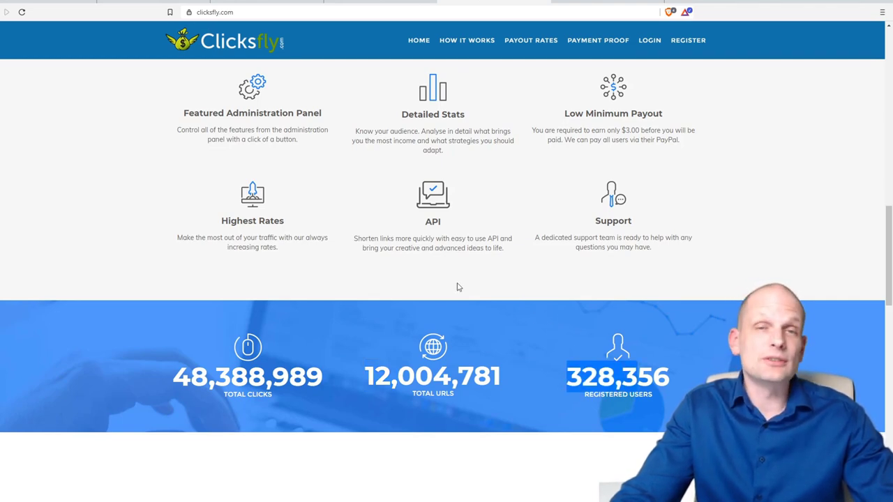
pyautogui.scroll(3)
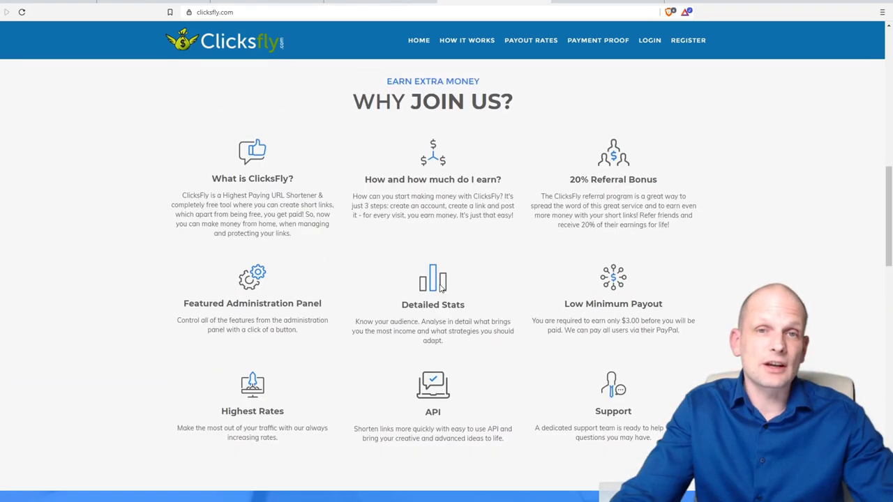
pyautogui.scroll(3)
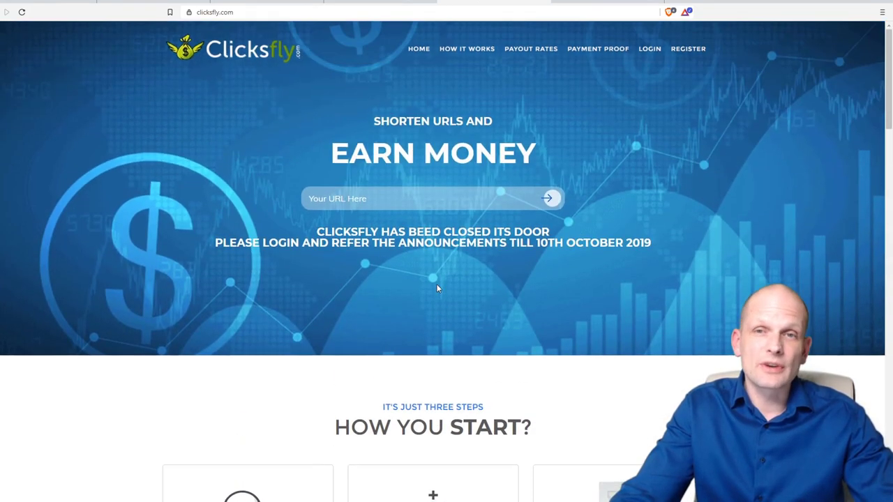
pyautogui.moveTo(391, 97)
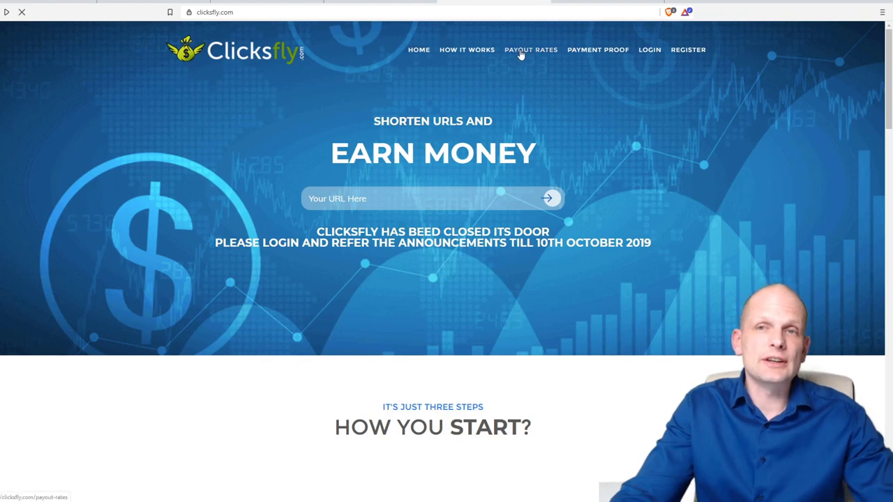
# Step: Review ClicksFly's publisher rates table of per-country earnings per 1000 views
pyautogui.click(530, 50)
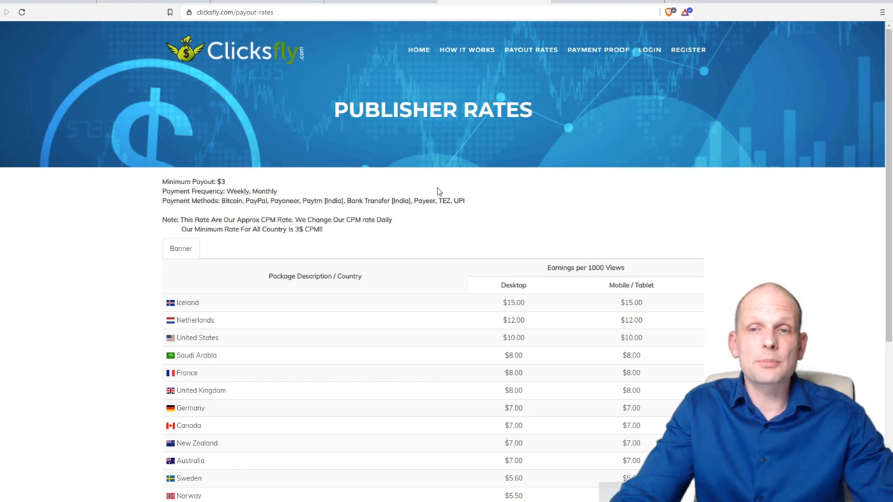
pyautogui.scroll(-3)
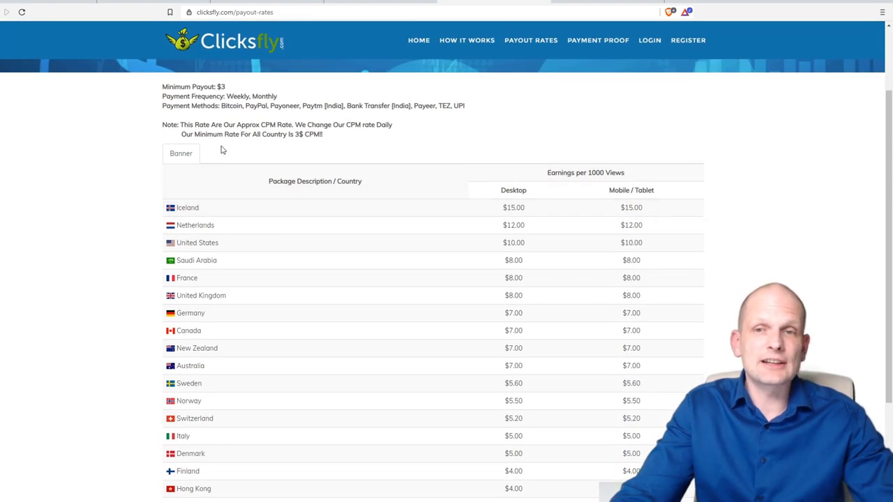
pyautogui.moveTo(577, 215)
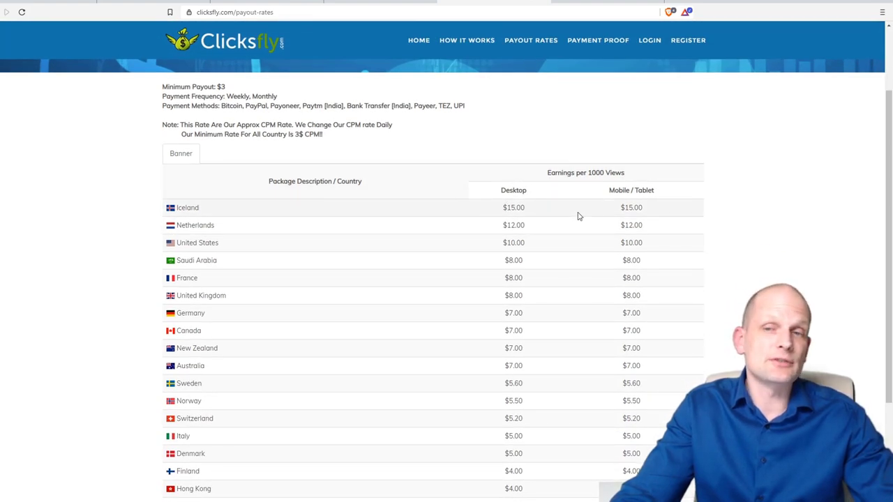
pyautogui.moveTo(198, 278)
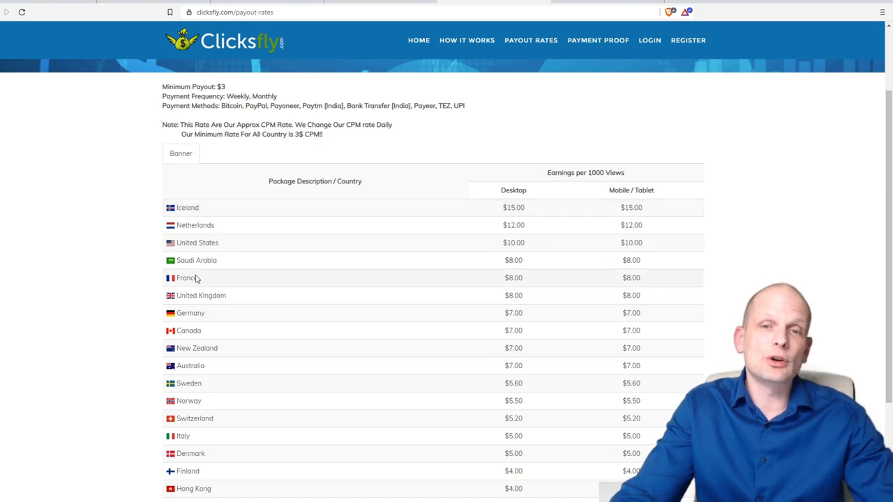
pyautogui.scroll(-3)
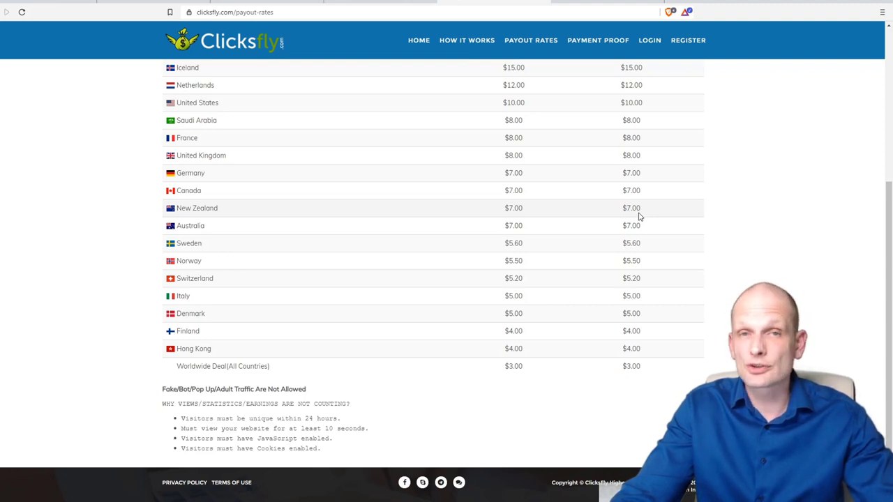
pyautogui.scroll(3)
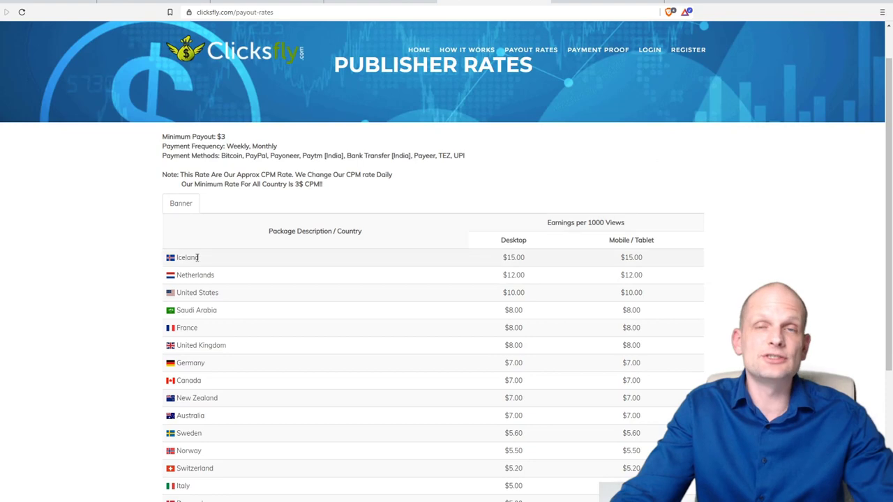
pyautogui.moveTo(212, 264)
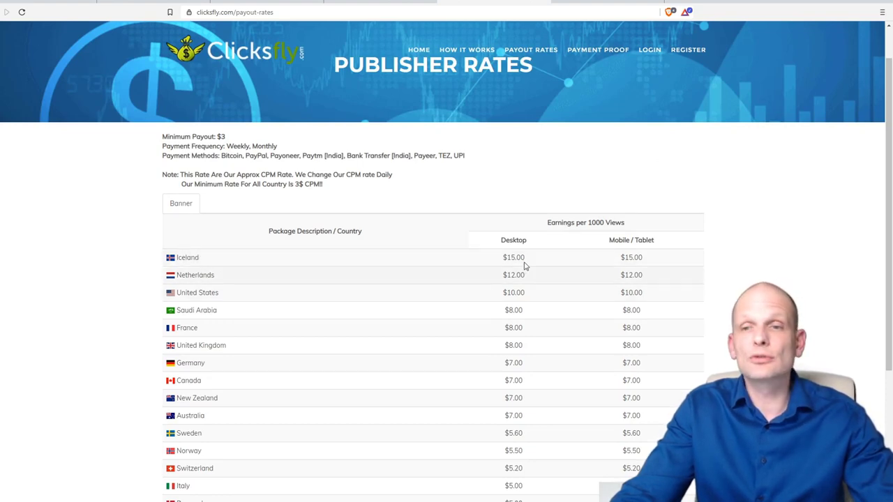
pyautogui.scroll(-3)
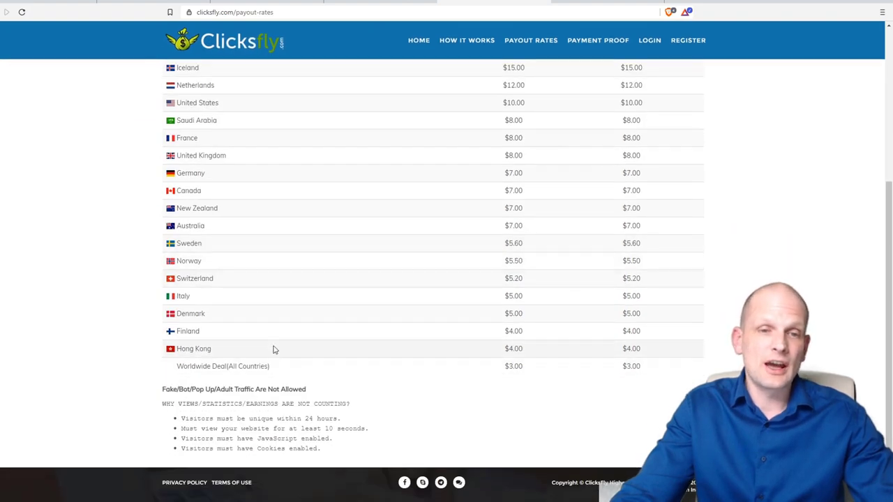
pyautogui.moveTo(553, 365)
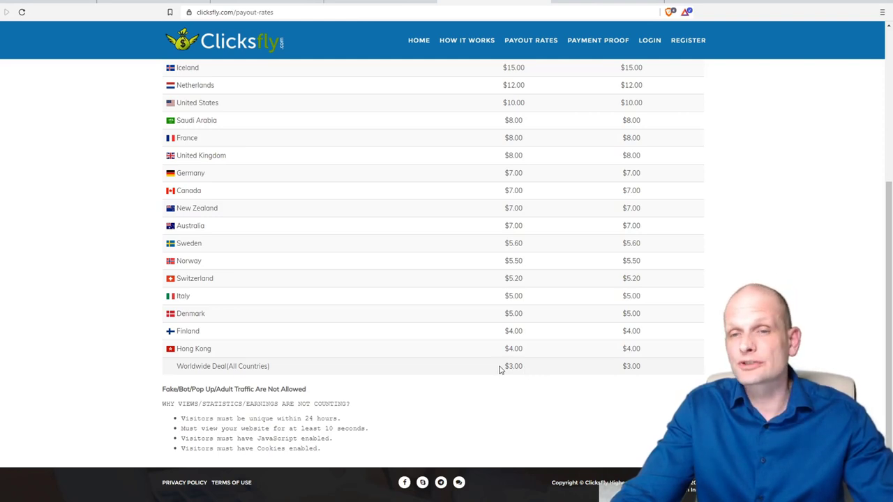
pyautogui.moveTo(486, 229)
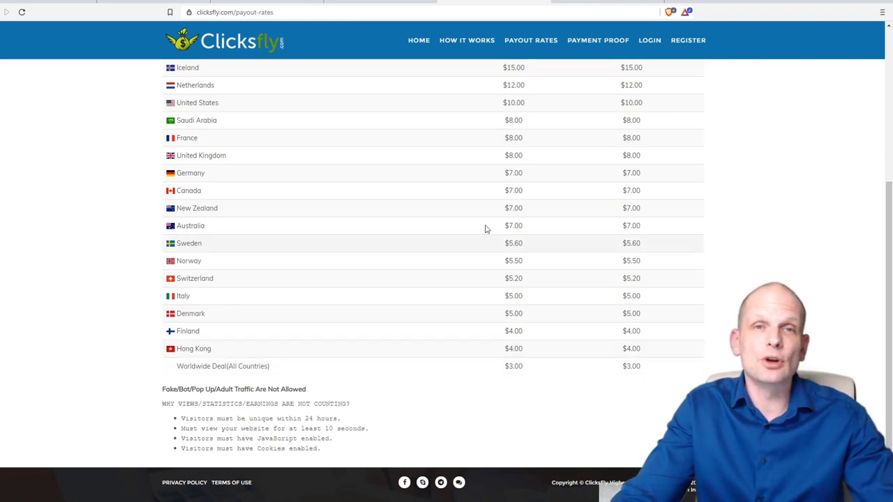
pyautogui.scroll(3)
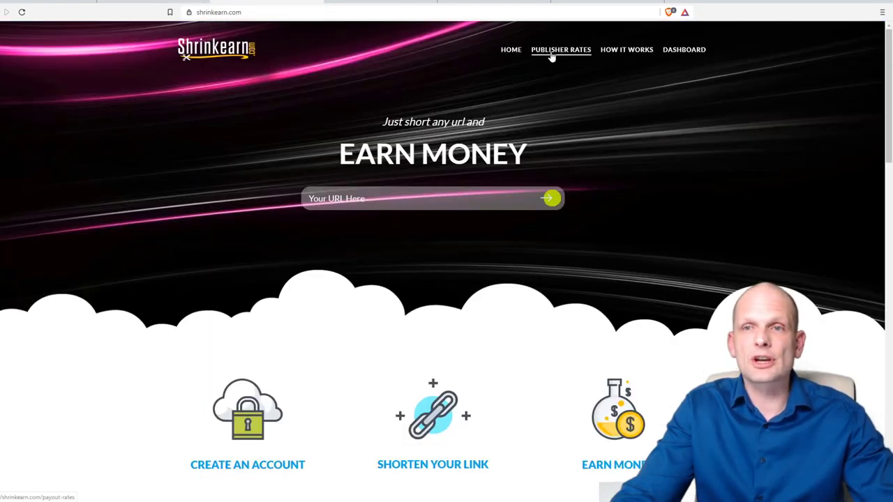
# Step: Review ShrinkEarn's publisher rates table of per-country earnings per 1000 views
pyautogui.click(561, 51)
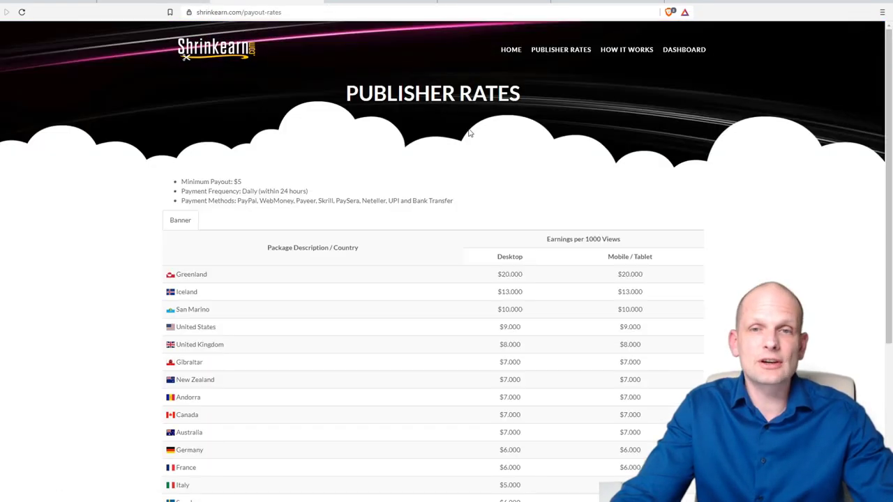
pyautogui.scroll(-3)
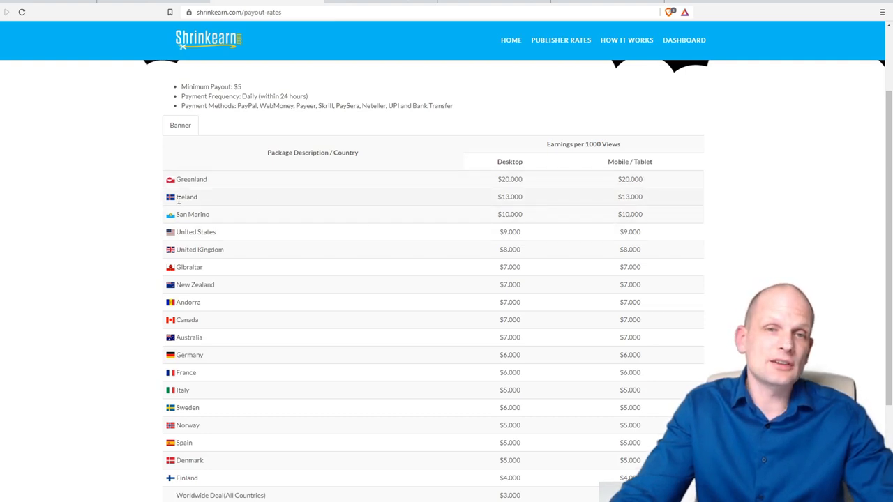
pyautogui.scroll(-3)
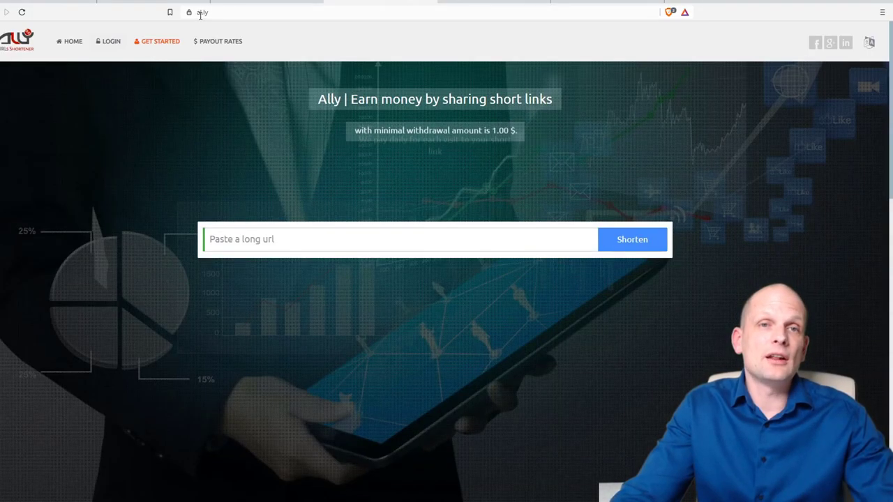
# Step: Scroll Ally's homepage to its features section with the low minimum payout
pyautogui.scroll(-3)
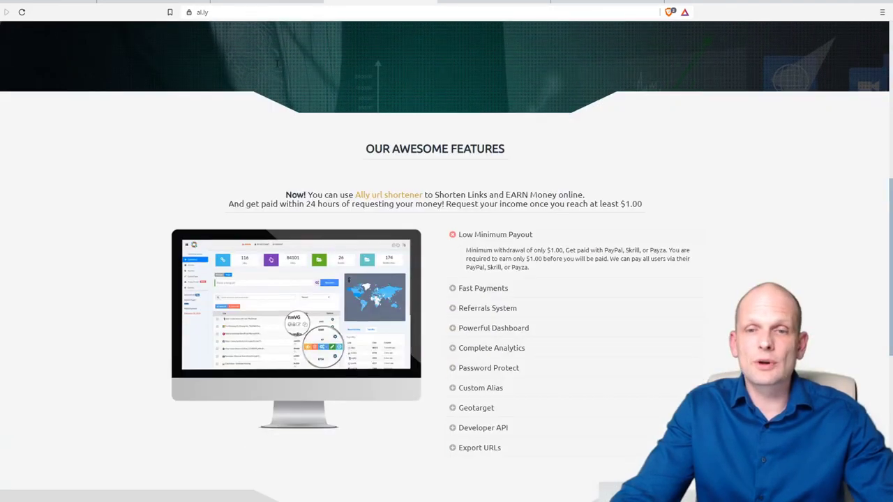
pyautogui.scroll(-3)
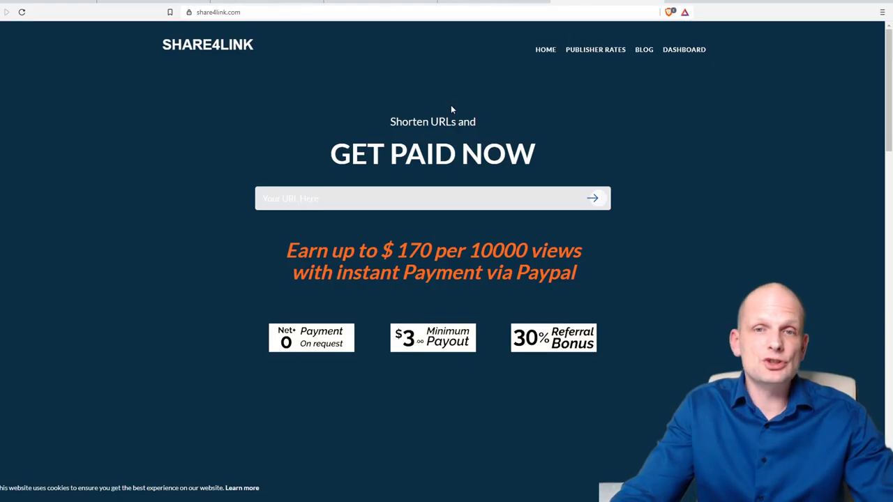
pyautogui.moveTo(206, 86)
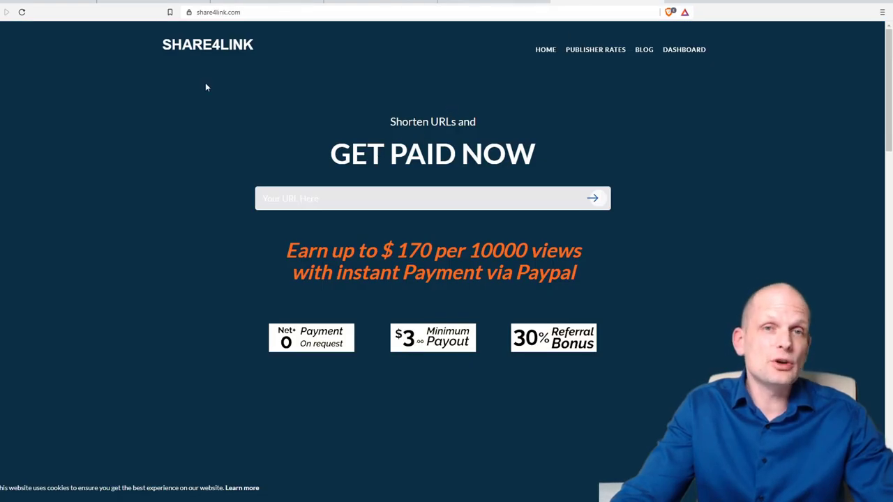
pyautogui.moveTo(253, 262)
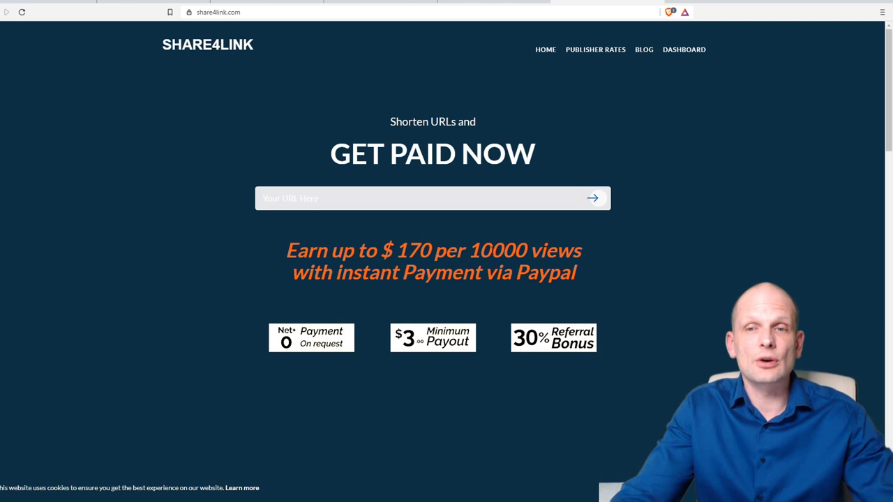
pyautogui.moveTo(494, 289)
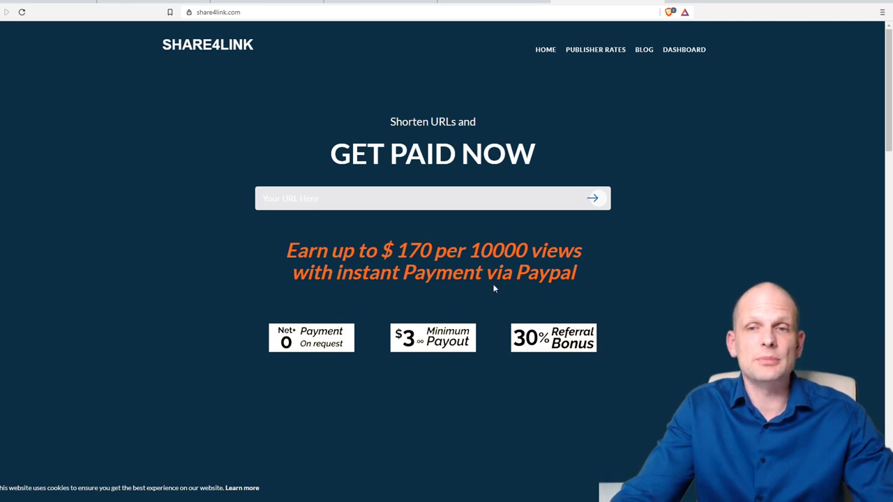
# Step: Scroll Share4Link past its payout badges to the three-step earning section
pyautogui.scroll(-3)
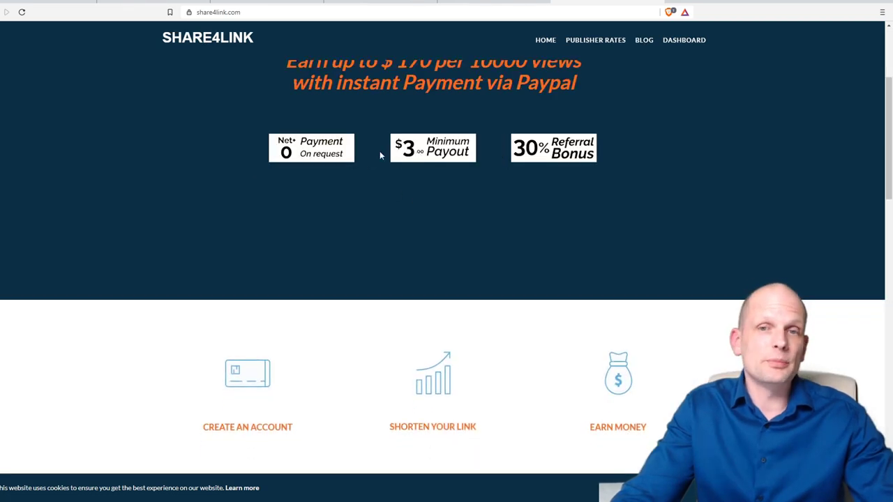
pyautogui.moveTo(496, 160)
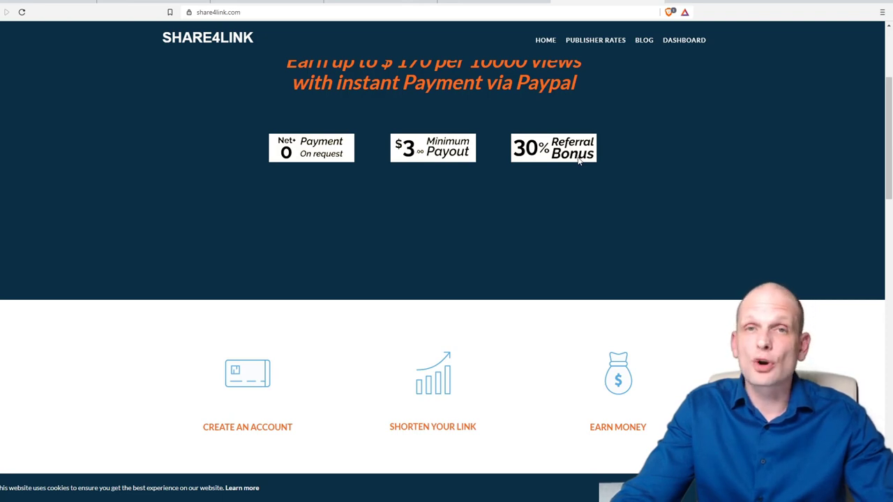
pyautogui.scroll(-3)
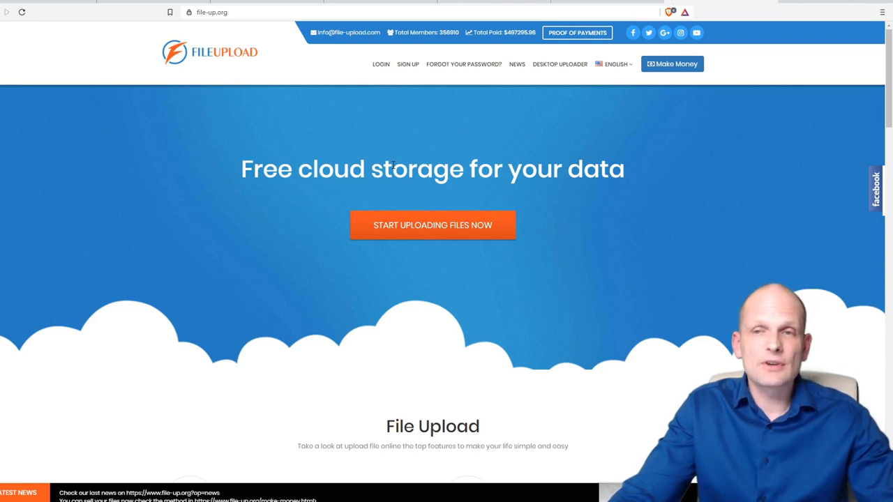
# Step: Scroll File-Upload's homepage past the hosting features to the account steps and earning step
pyautogui.scroll(-3)
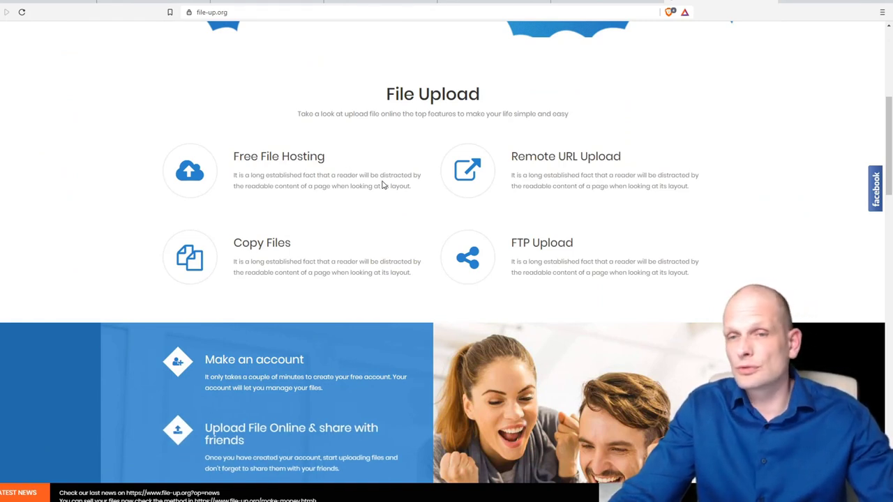
pyautogui.scroll(3)
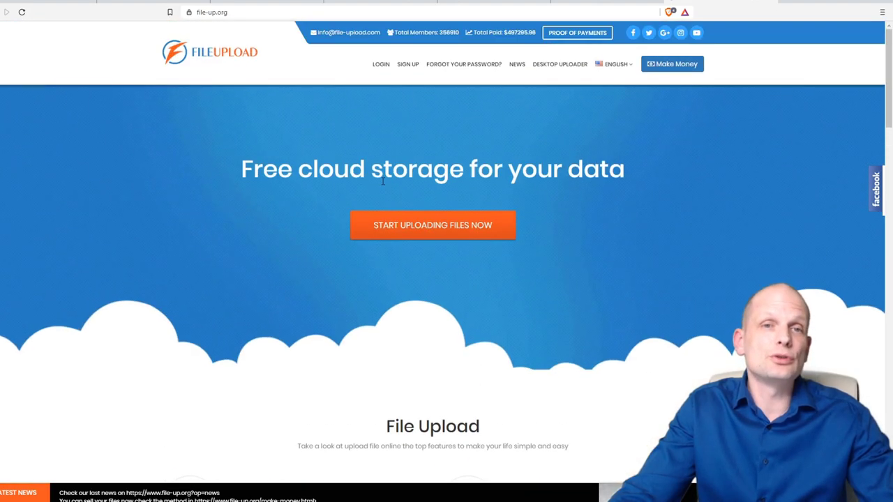
pyautogui.scroll(-3)
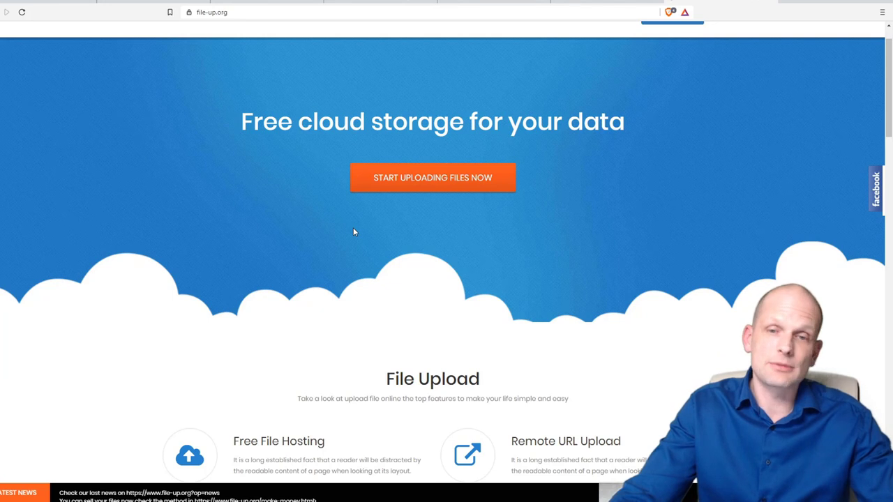
pyautogui.scroll(-3)
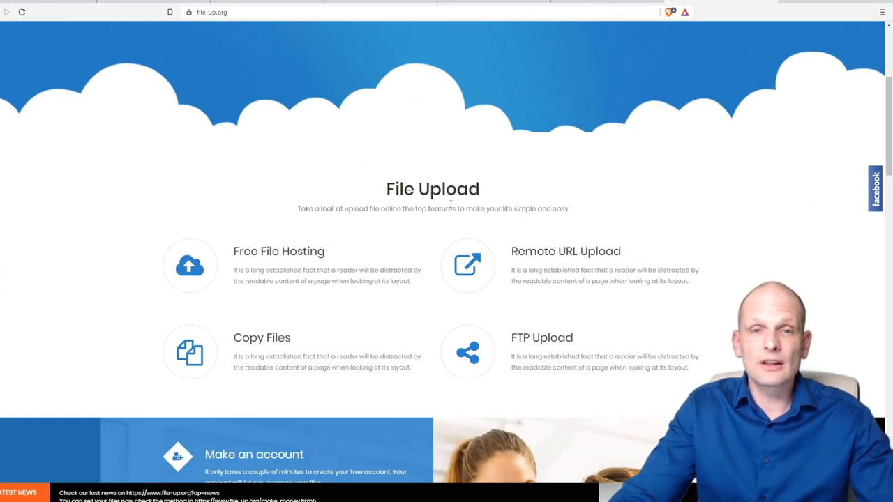
pyautogui.moveTo(491, 267)
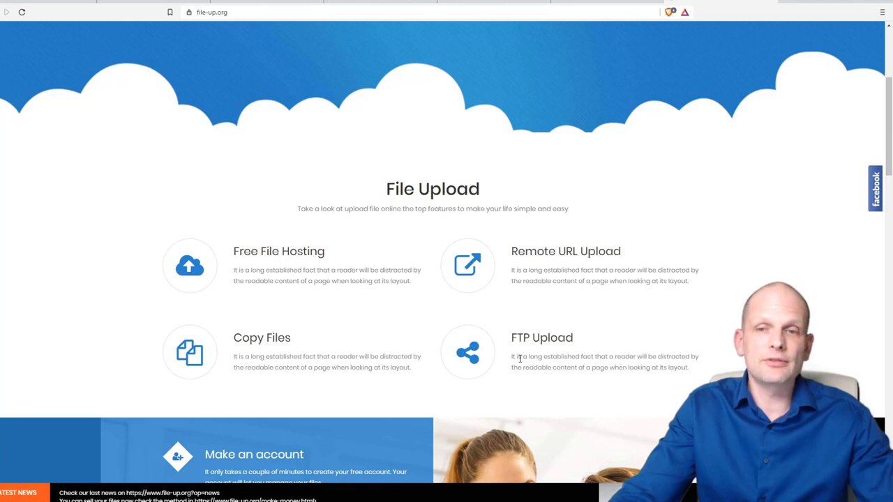
pyautogui.scroll(-3)
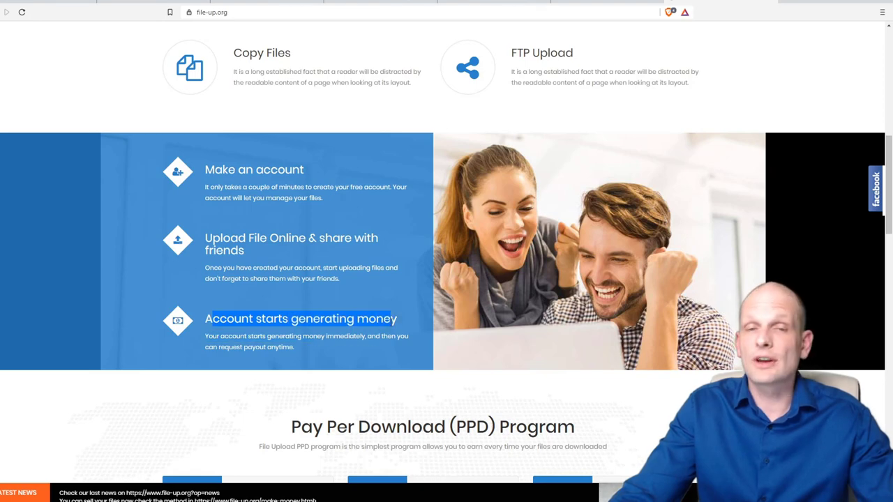
# Step: Scroll to the Pay Per Download tiers paying $7, $3 and $3 for groups A, B and C
pyautogui.scroll(-3)
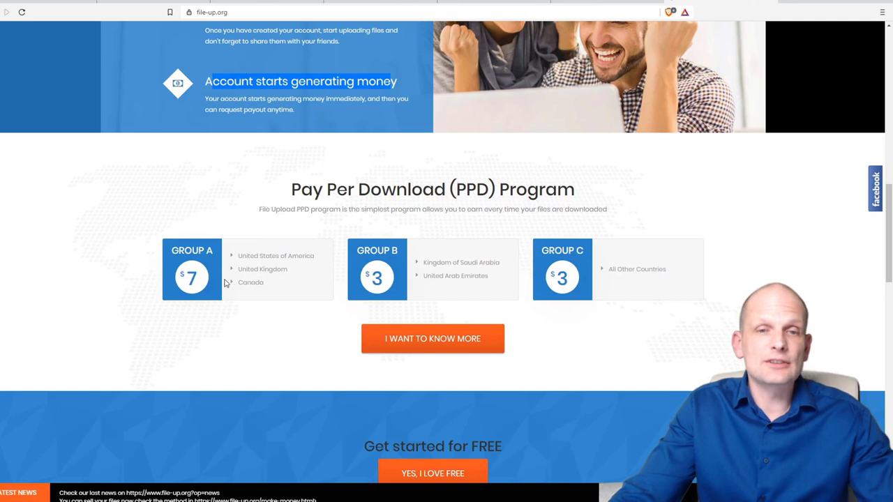
pyautogui.moveTo(573, 281)
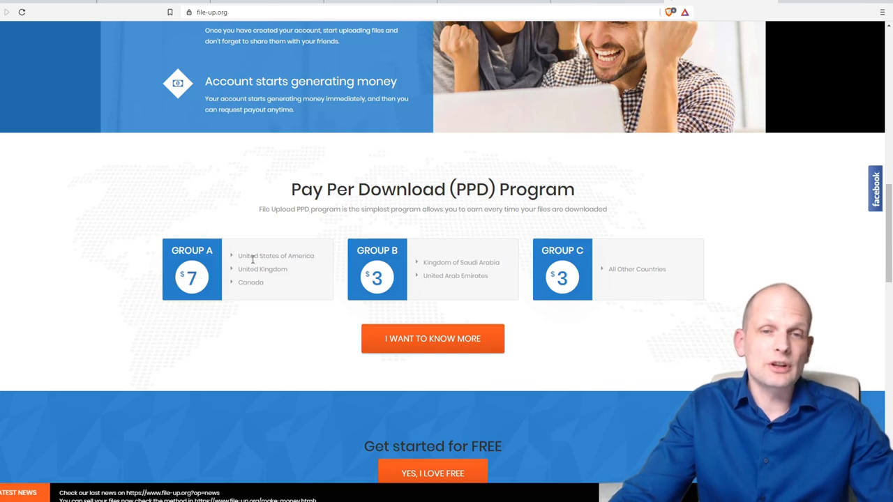
pyautogui.moveTo(299, 261)
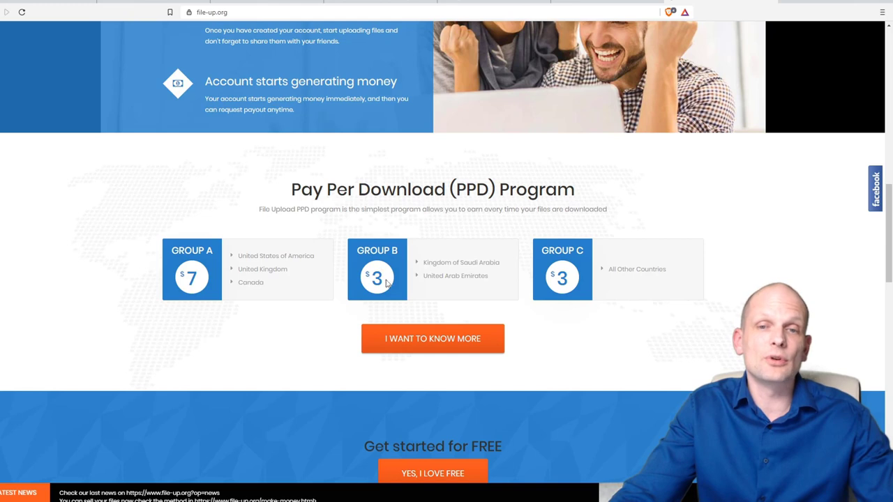
pyautogui.moveTo(551, 279)
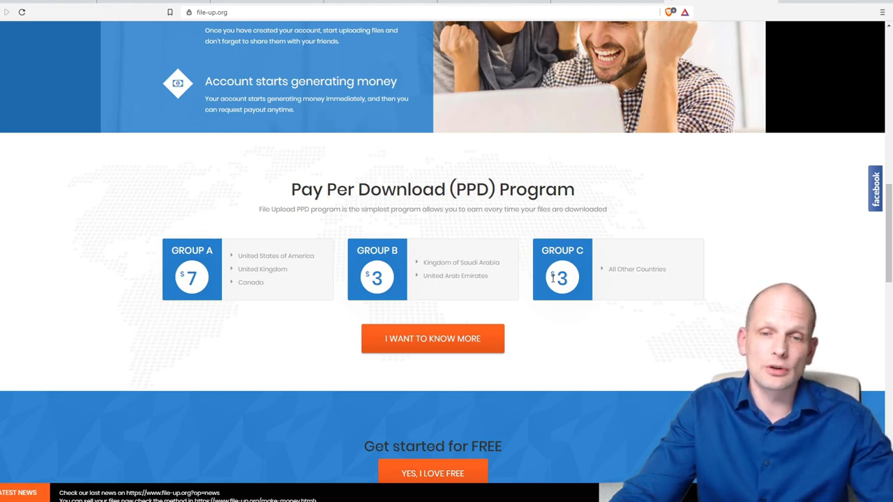
pyautogui.scroll(-3)
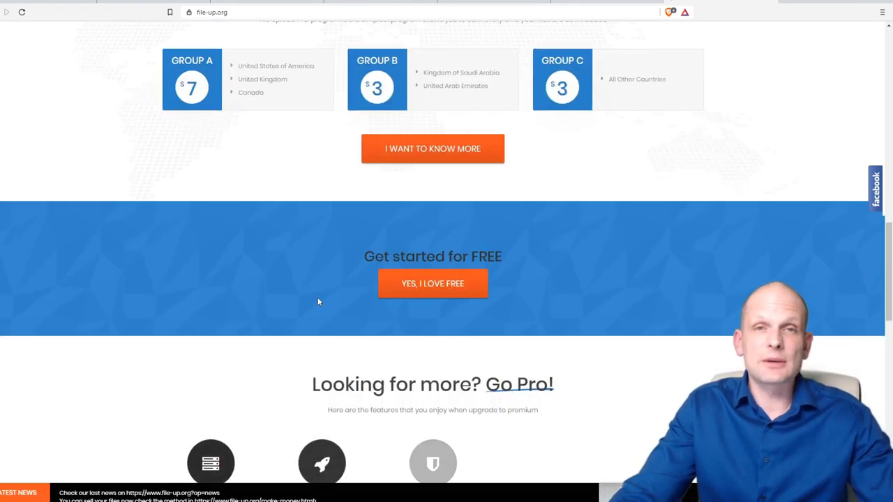